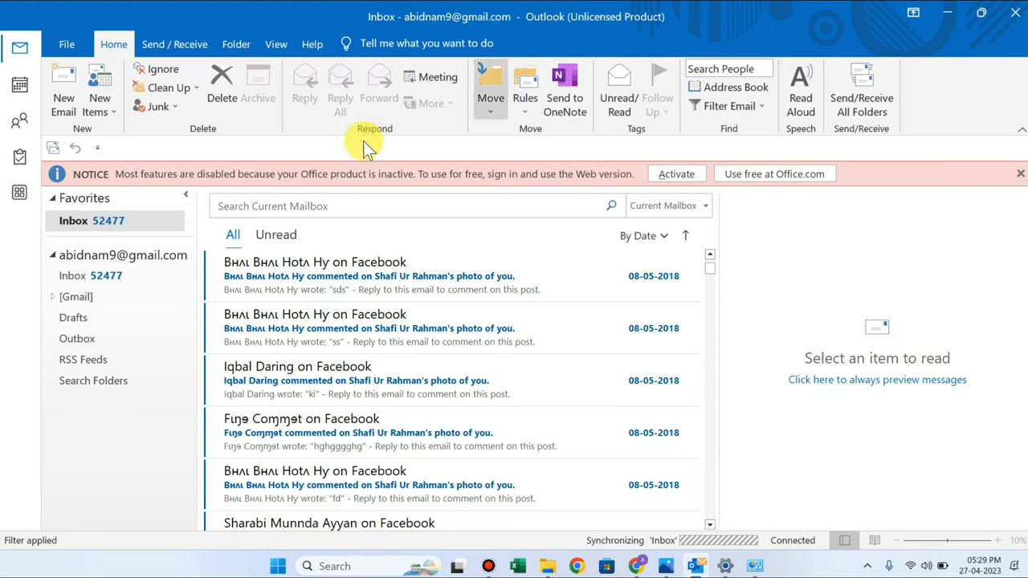
mouse_move(656, 393)
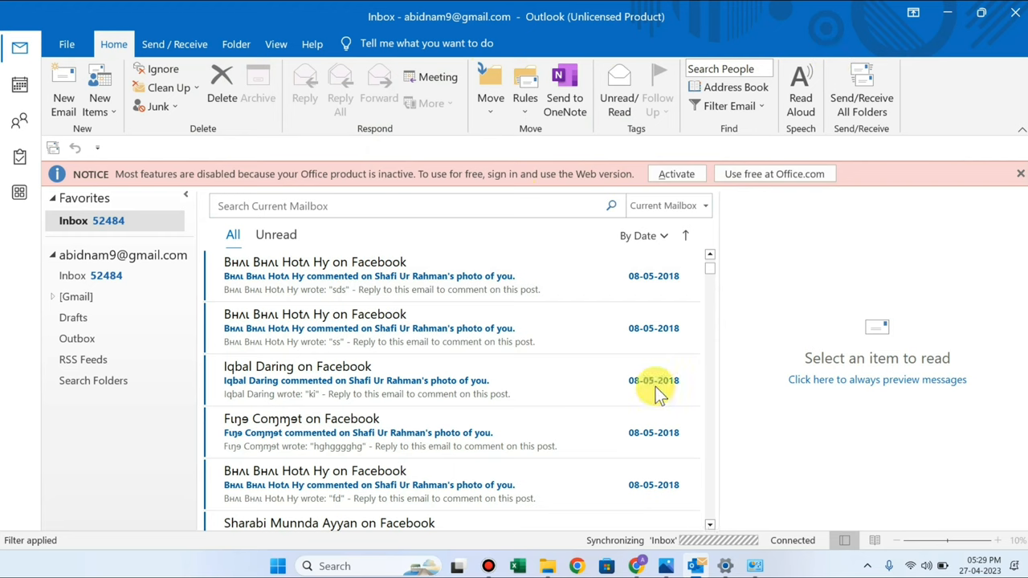
mouse_move(623, 371)
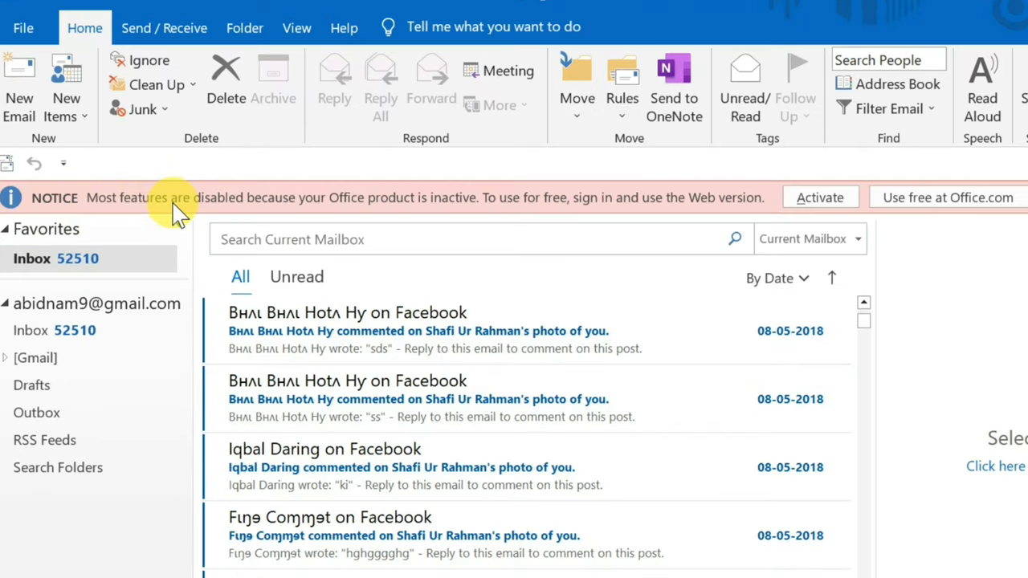
mouse_move(377, 216)
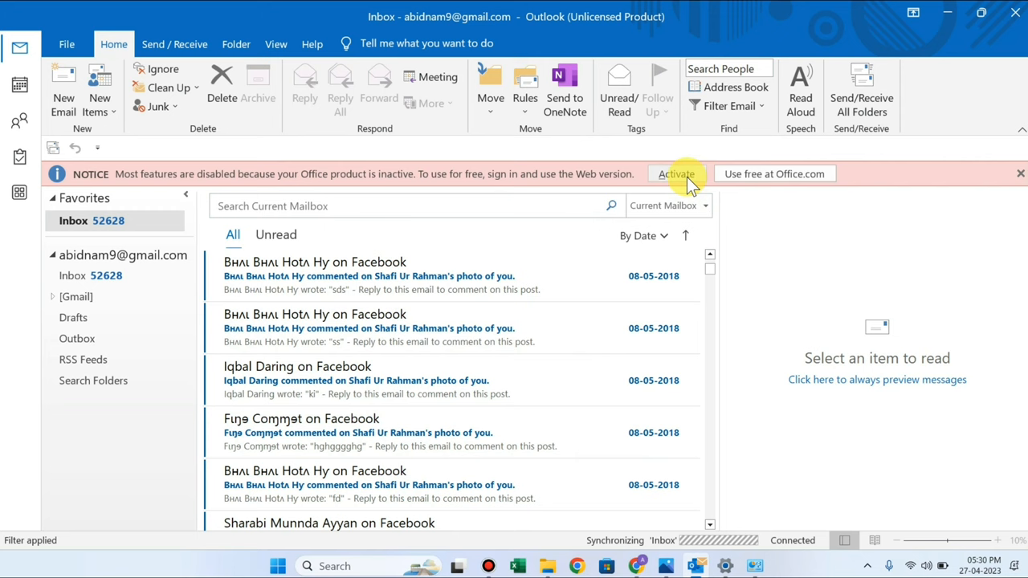
mouse_move(233, 148)
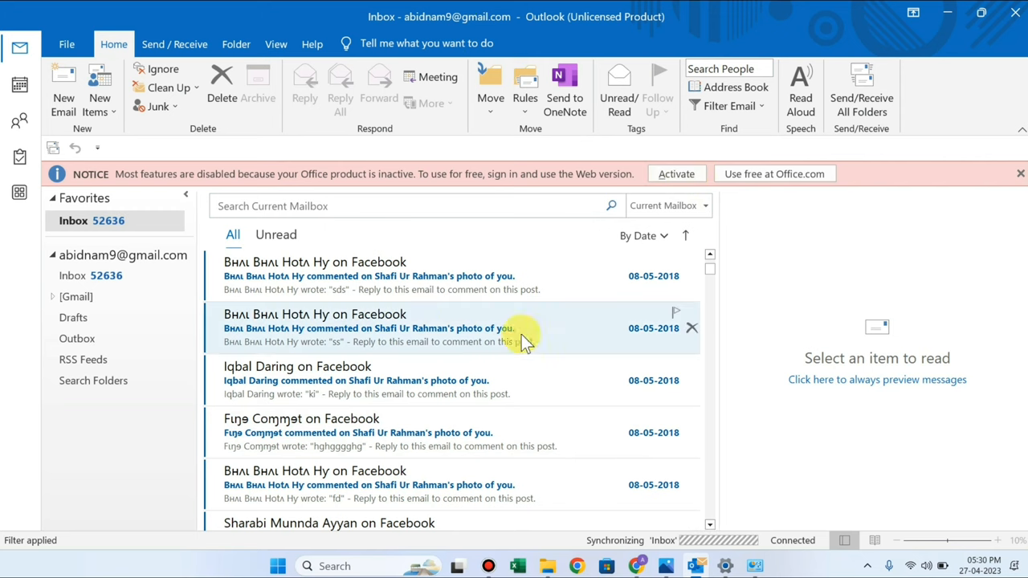
mouse_move(444, 377)
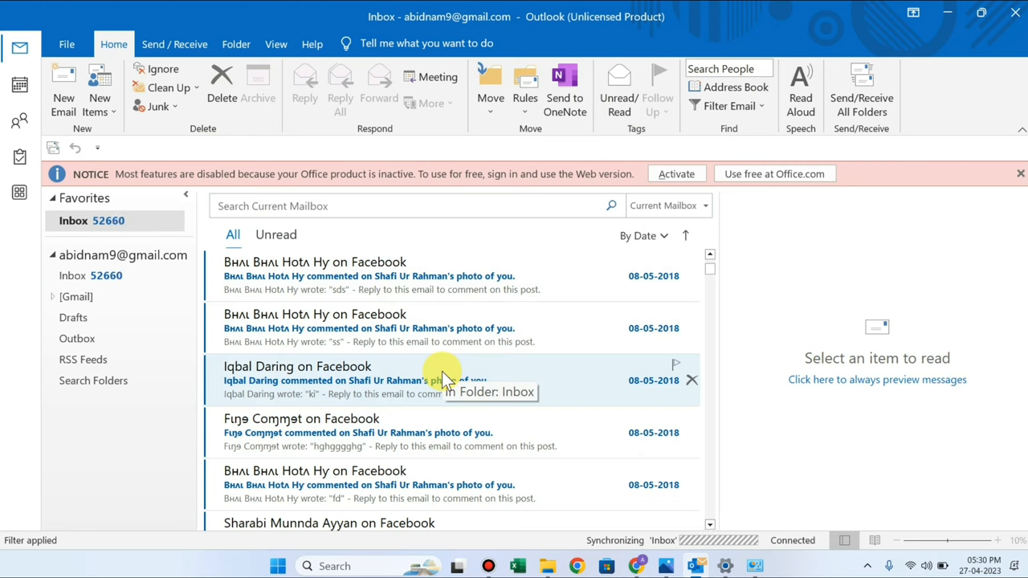
mouse_move(678, 178)
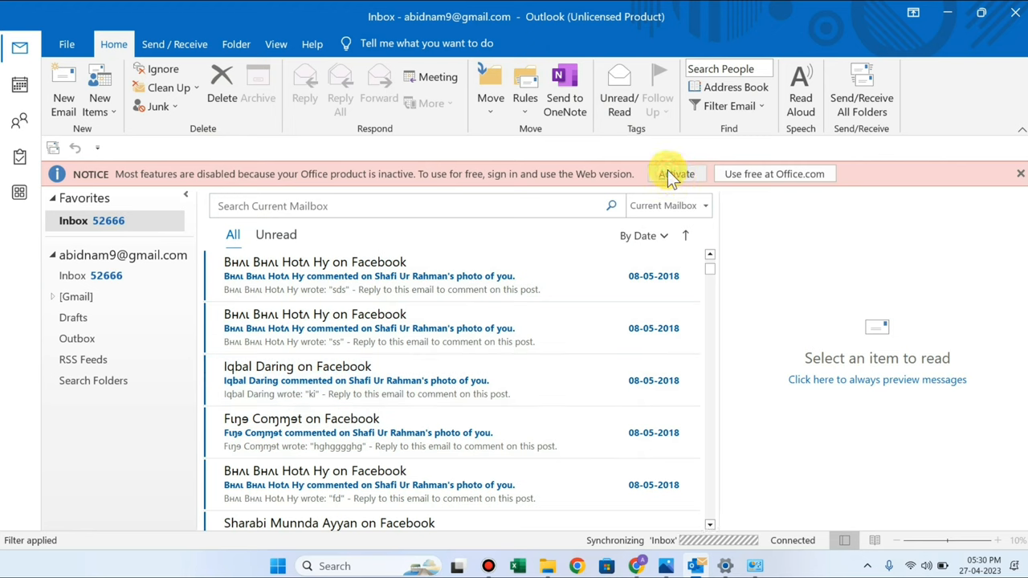
click(677, 173)
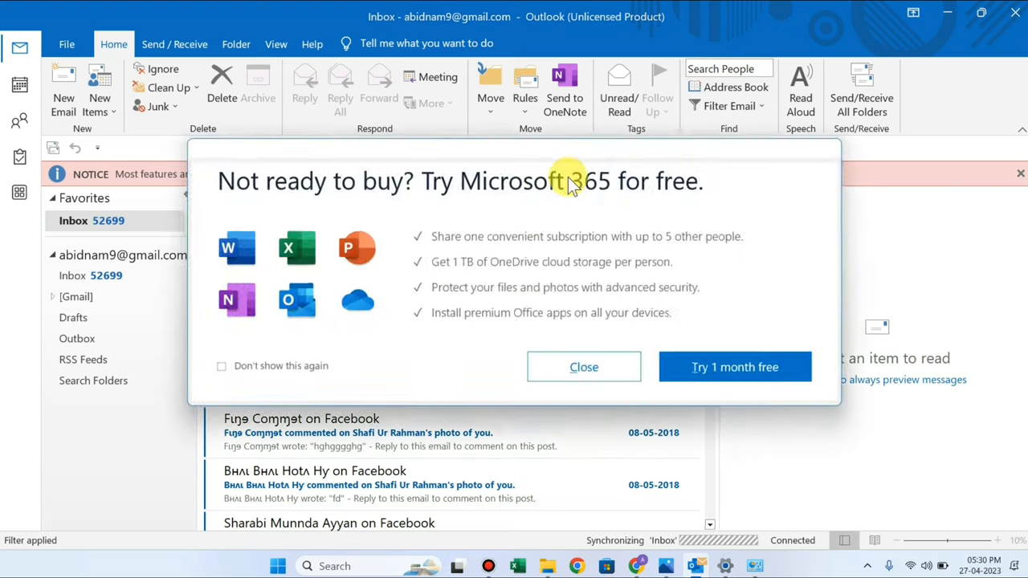
click(583, 366)
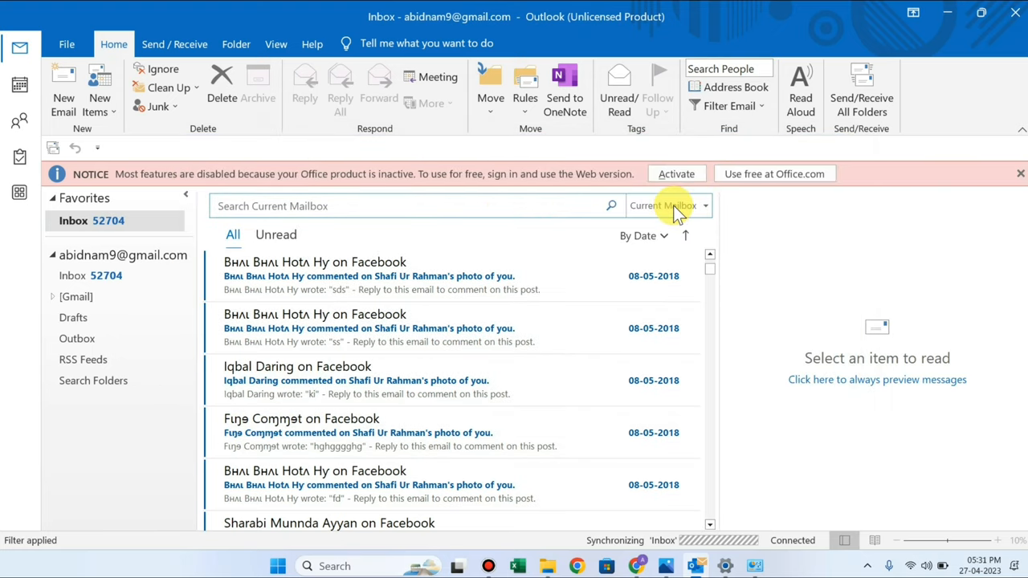